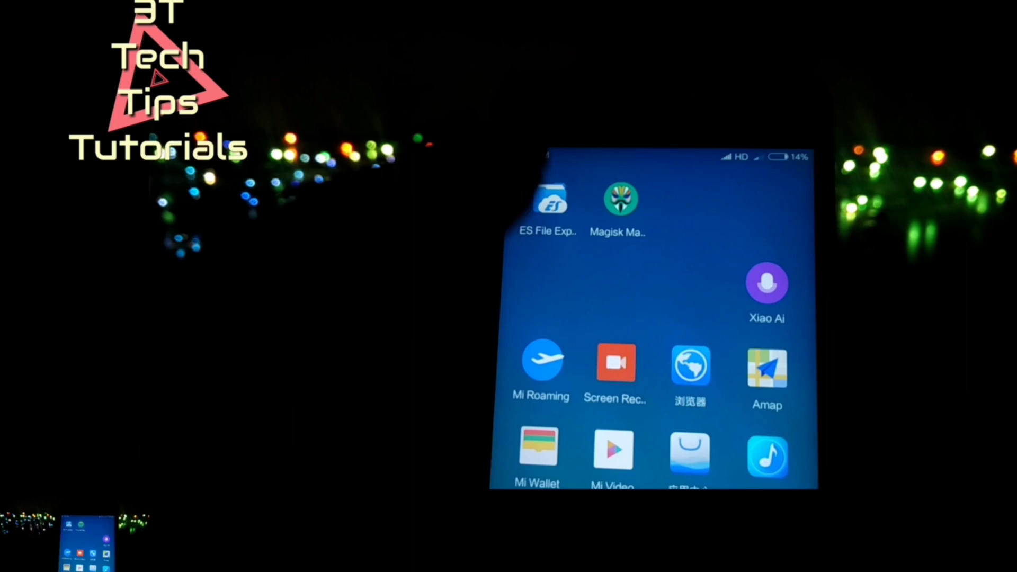
- Launch ES File Explorer from the MIUI home screen to reach its home page
click(547, 198)
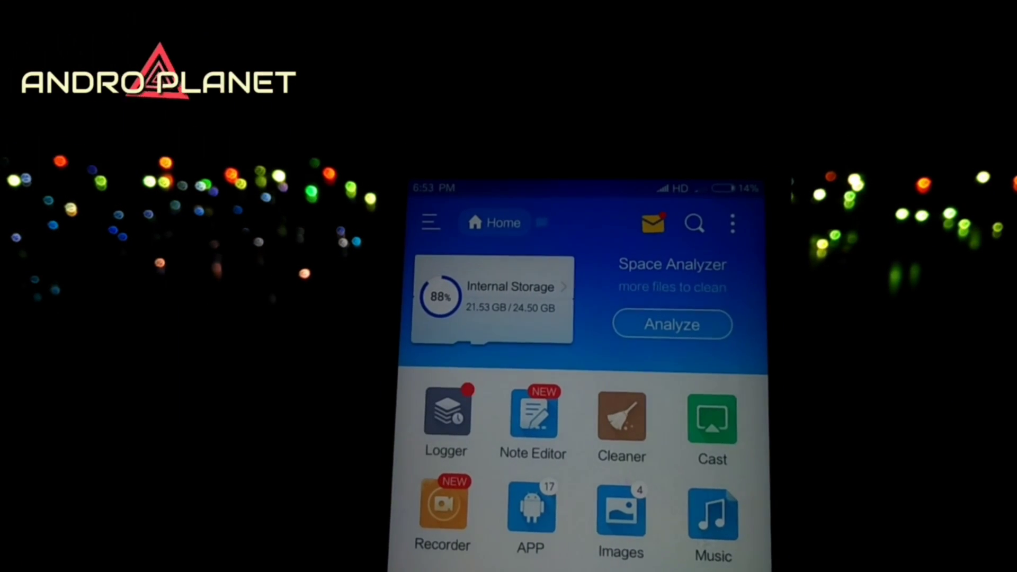